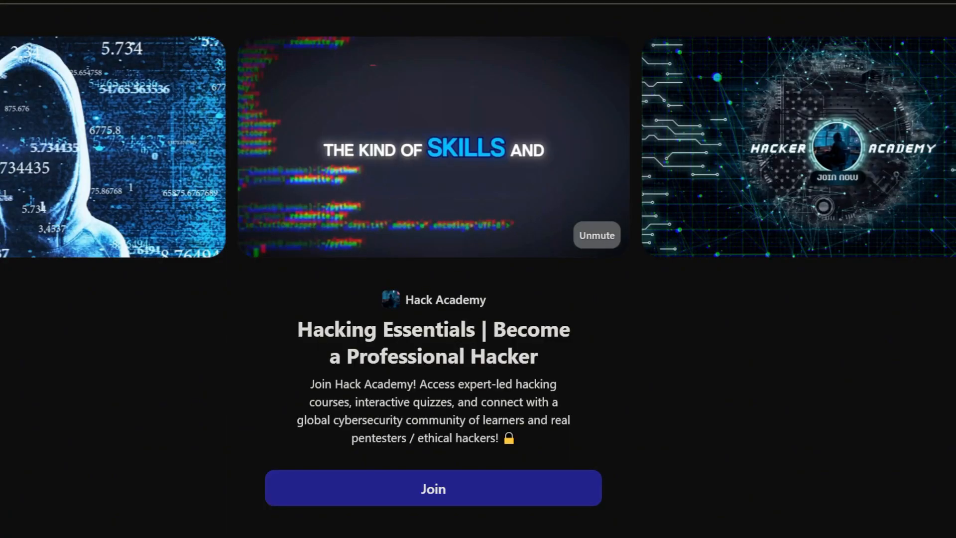
scroll(down, 3)
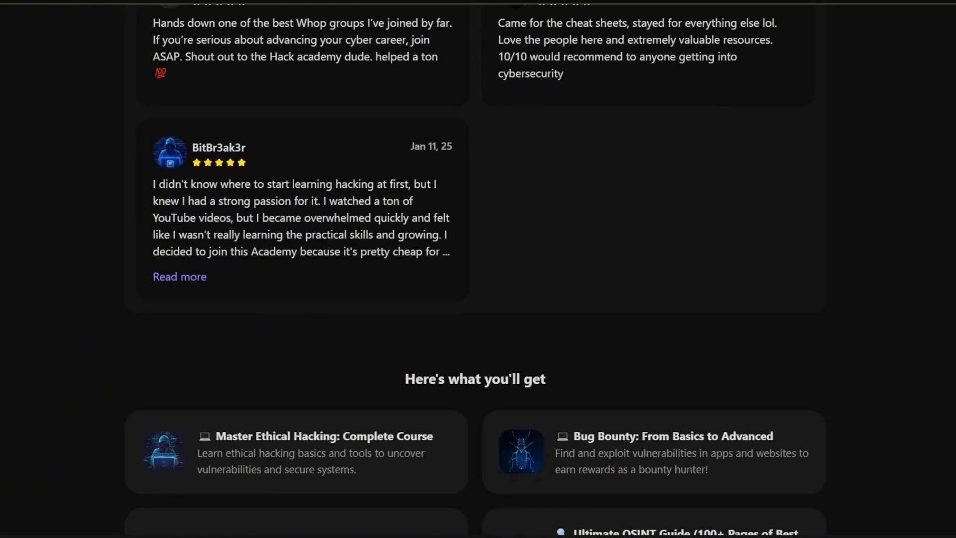
scroll(down, 3)
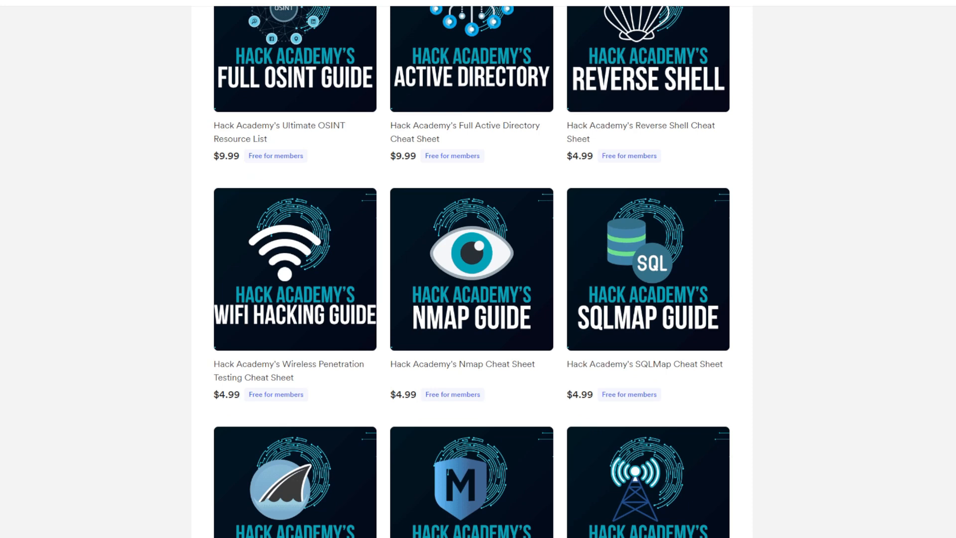
scroll(down, 3)
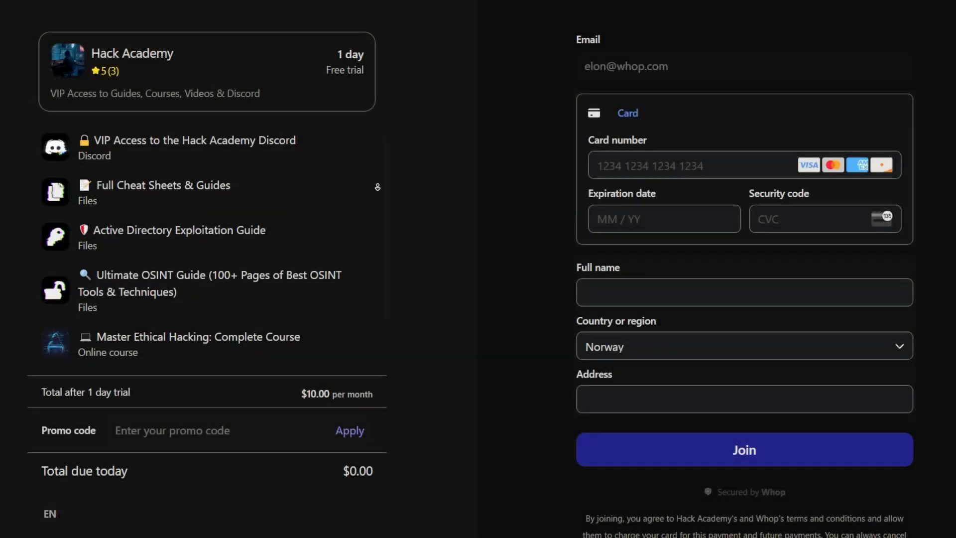
scroll(down, 3)
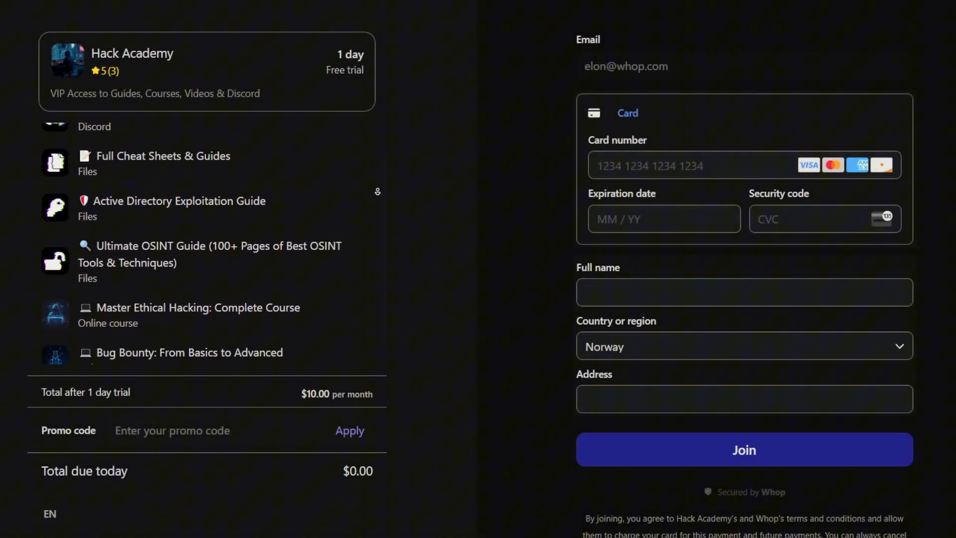